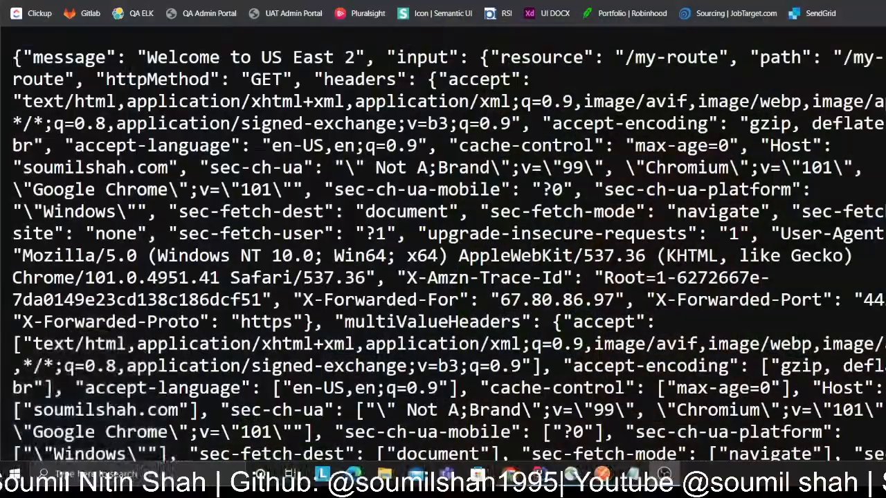
- Switch from the US East 2 response to the API Gateway custom domain page
{"action": "key", "text": "alt+tab"}
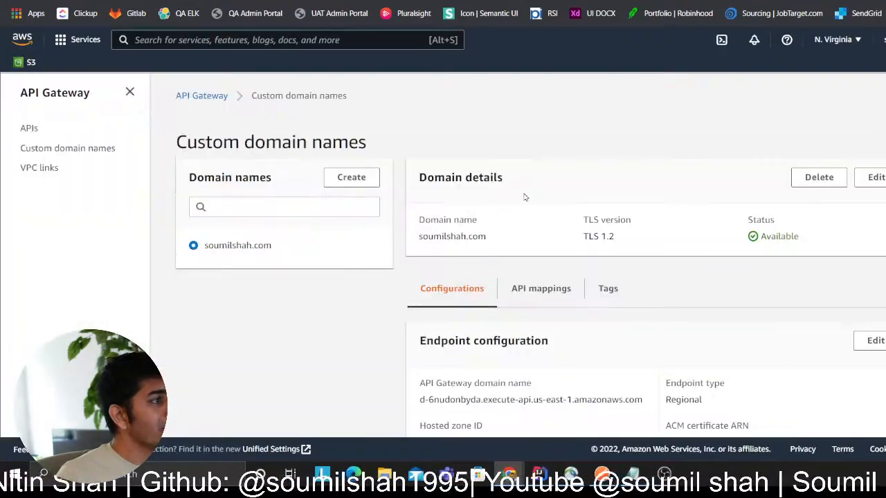
- List the API Gateway APIs in Ohio, then return to N. Virginia
{"action": "left_click", "coordinate": [29, 128]}
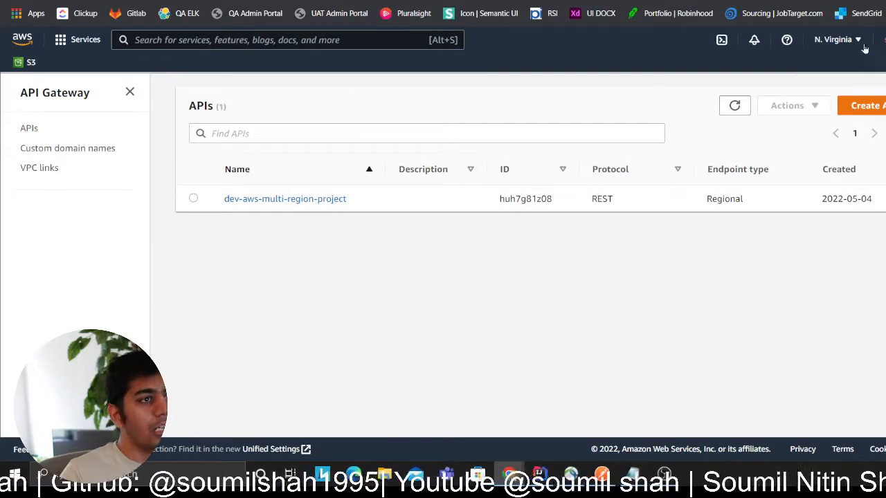
{"action": "left_click", "coordinate": [837, 39]}
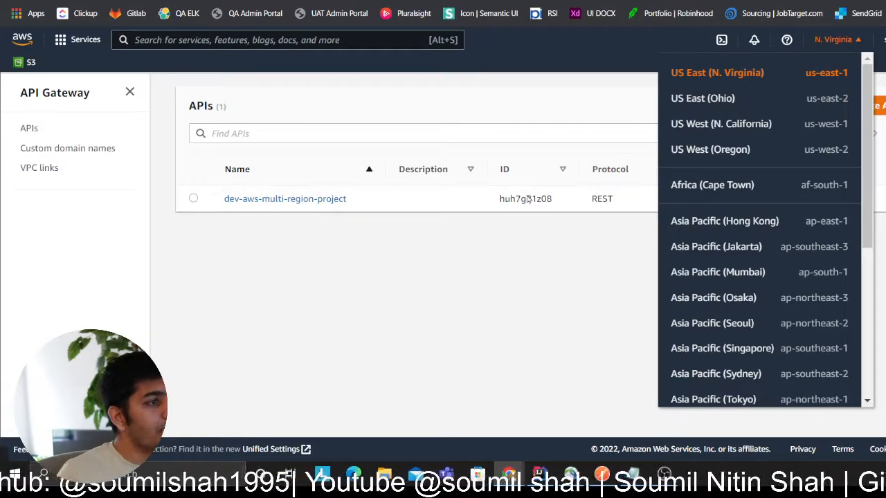
{"action": "left_click", "coordinate": [702, 98]}
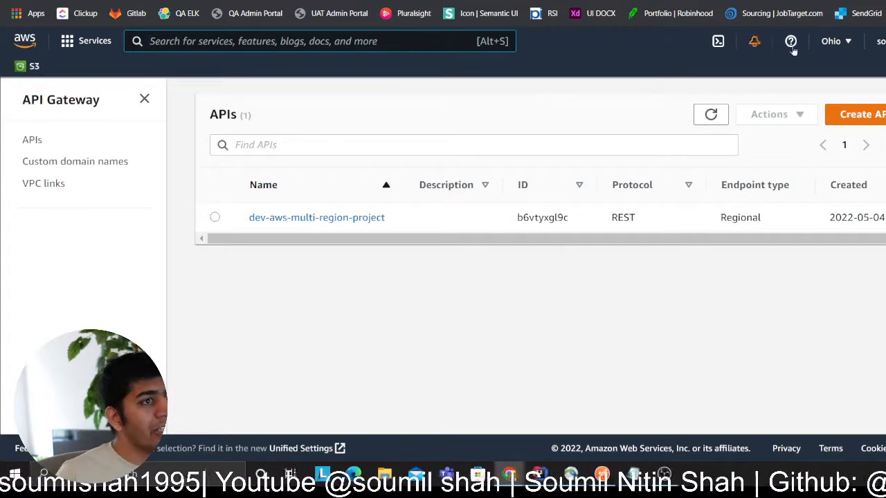
{"action": "left_click", "coordinate": [834, 40]}
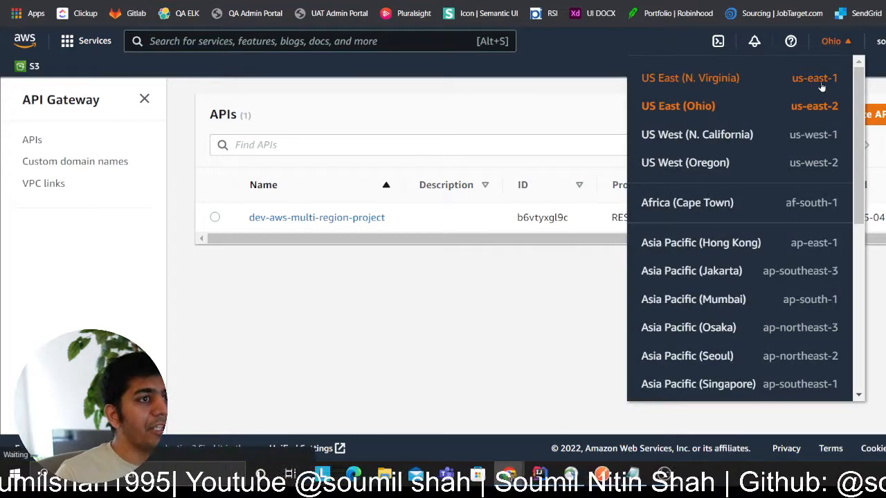
{"action": "left_click", "coordinate": [690, 78]}
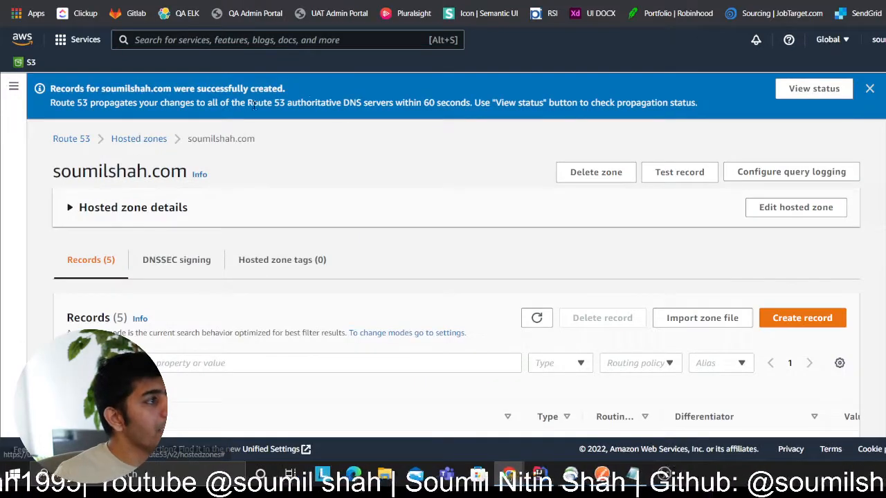
- View the US East 1 Health Check monitoring graphs, then switch to Postman
{"action": "left_click", "coordinate": [13, 85]}
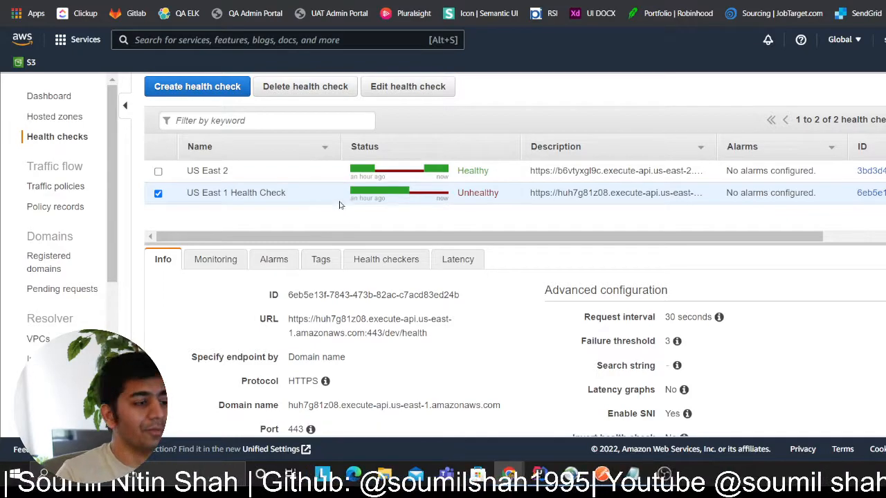
{"action": "left_click", "coordinate": [216, 259]}
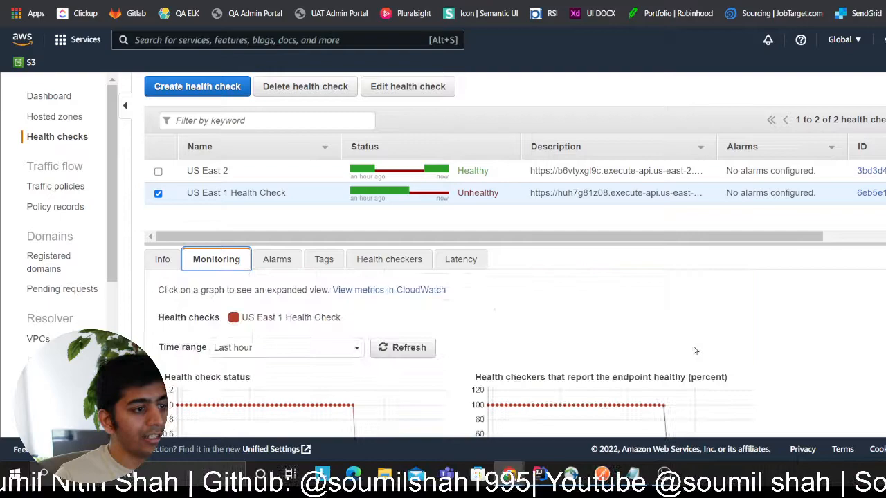
{"action": "key", "text": "alt+tab"}
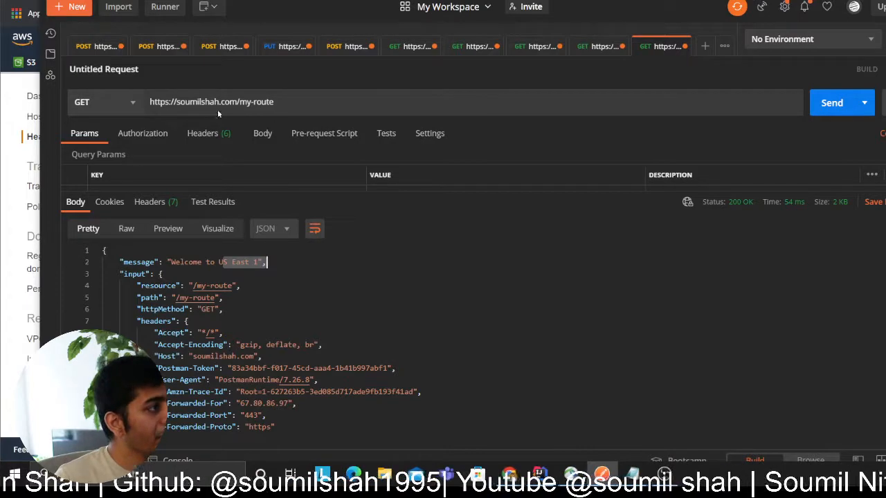
- Highlight 'US East 1' in the soumilshah.com/my-route response in Postman
{"action": "double_click", "coordinate": [211, 101]}
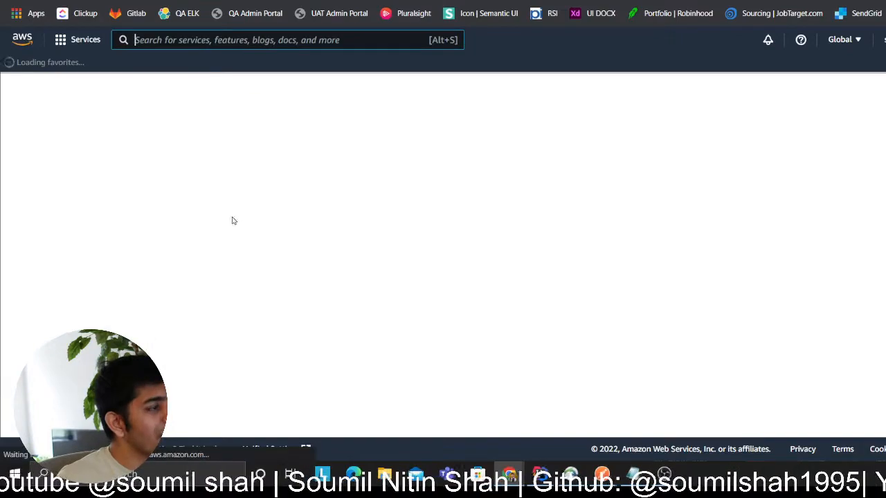
{"action": "mouse_move", "coordinate": [304, 229]}
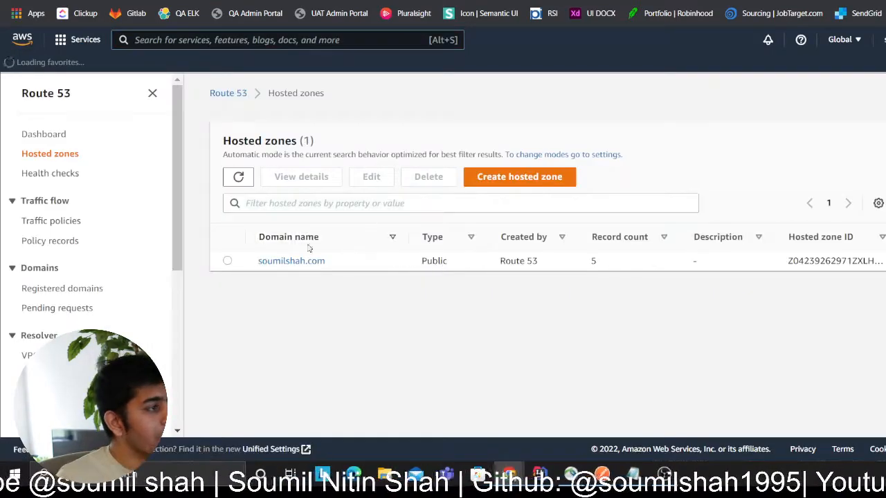
- Delete both soumilshah.com failover A records and begin a new record
{"action": "left_click", "coordinate": [291, 261]}
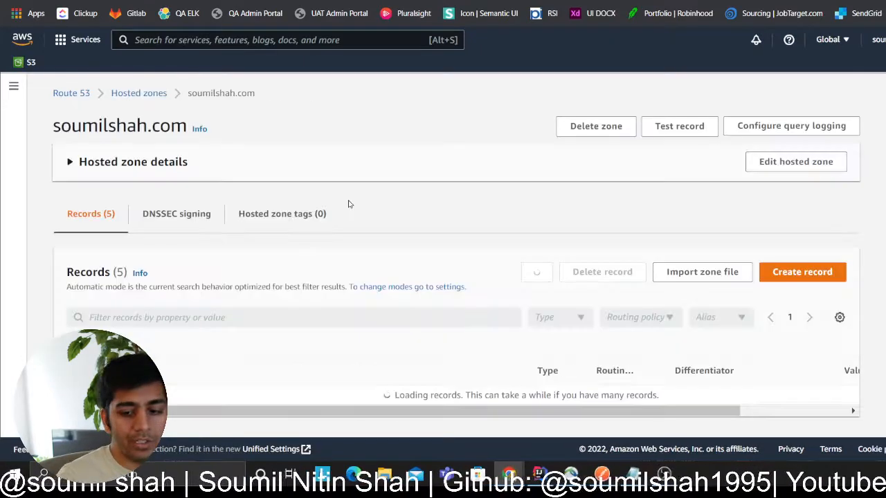
{"action": "scroll", "scroll_direction": "down", "scroll_amount": 3}
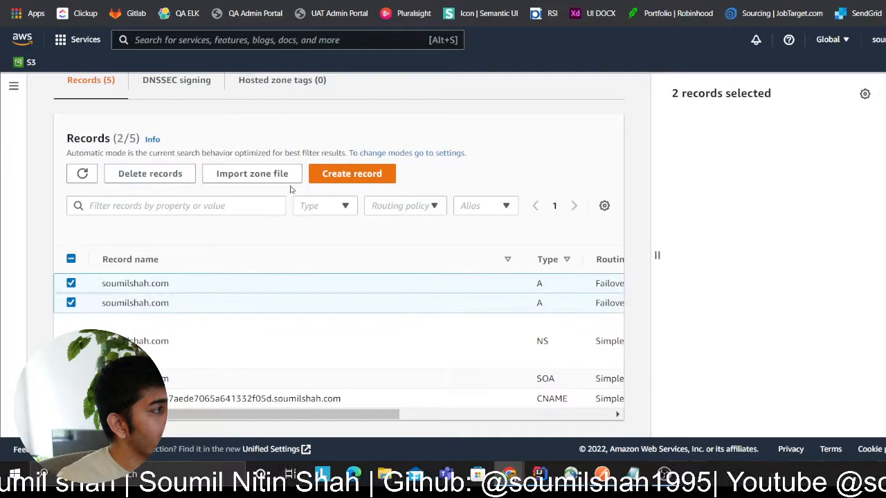
{"action": "left_click", "coordinate": [150, 173]}
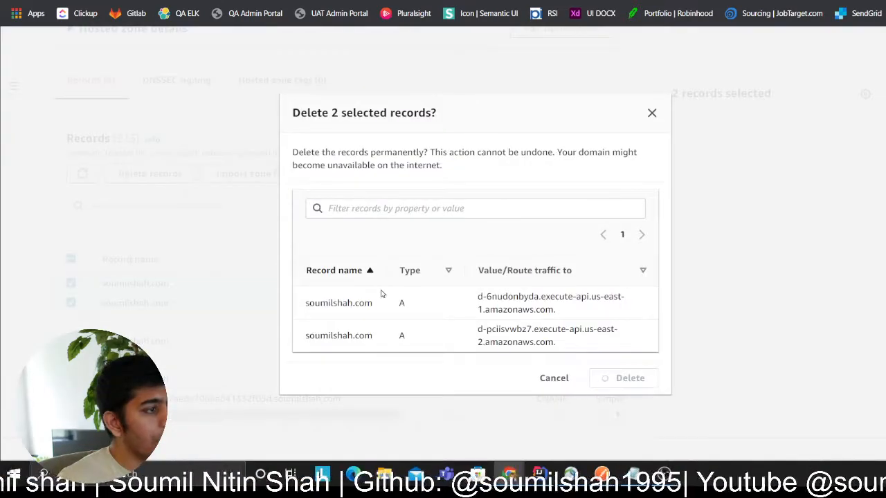
{"action": "left_click", "coordinate": [628, 377]}
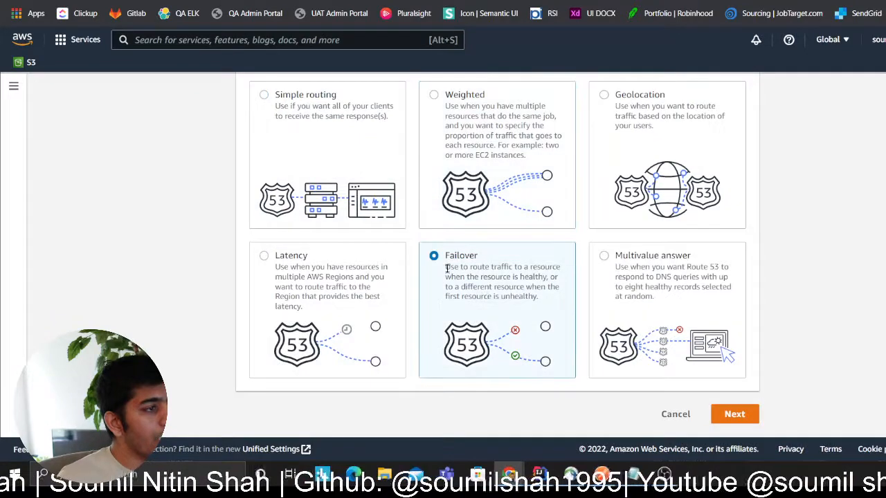
- Define a primary failover alias to the us-east-1 API Gateway with Record ID 'US East 1'
{"action": "left_click", "coordinate": [734, 414]}
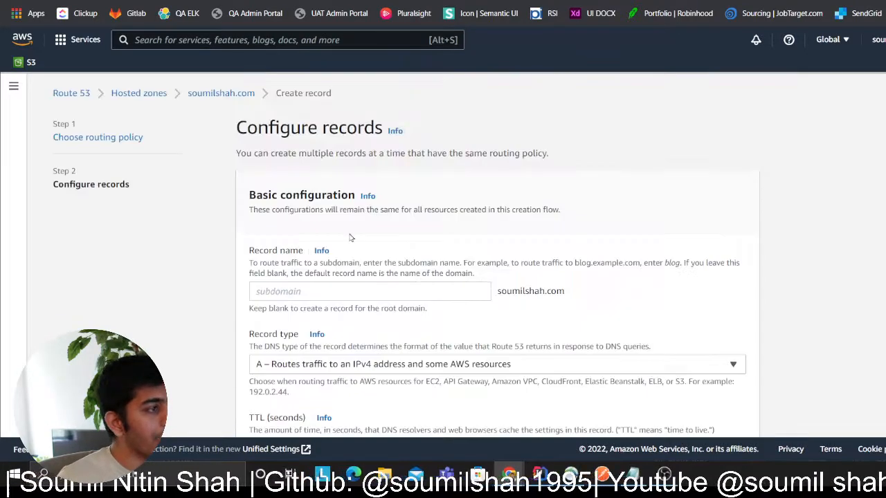
{"action": "scroll", "scroll_direction": "down", "scroll_amount": 3}
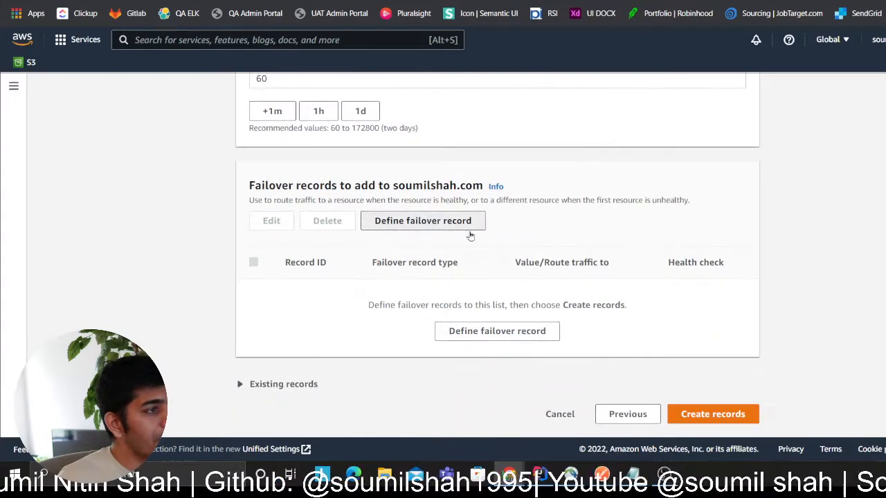
{"action": "left_click", "coordinate": [423, 221]}
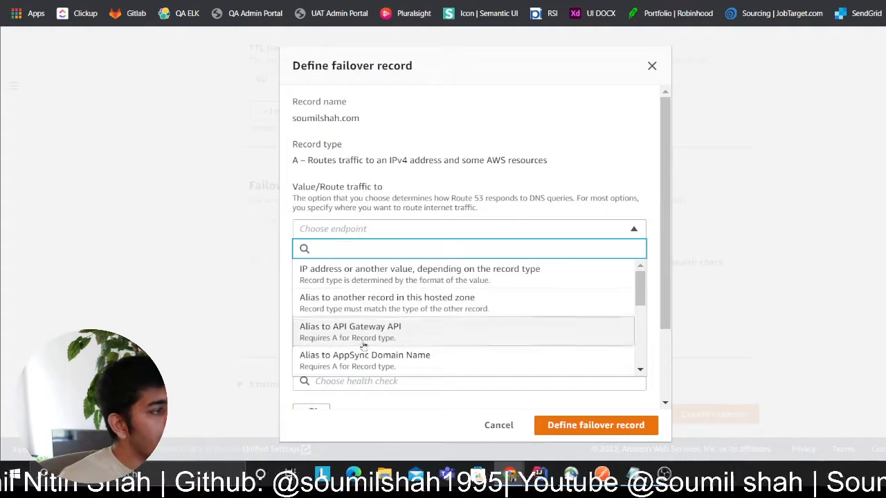
{"action": "left_click", "coordinate": [350, 331]}
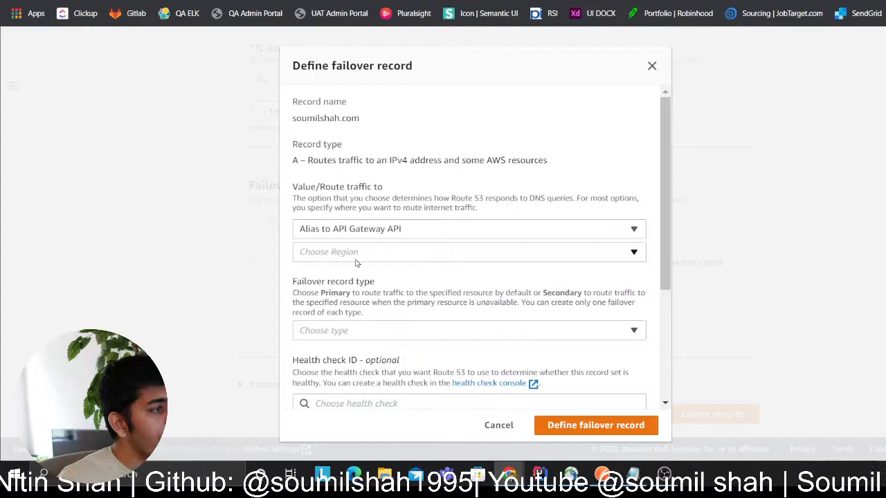
{"action": "type", "text": "us-east"}
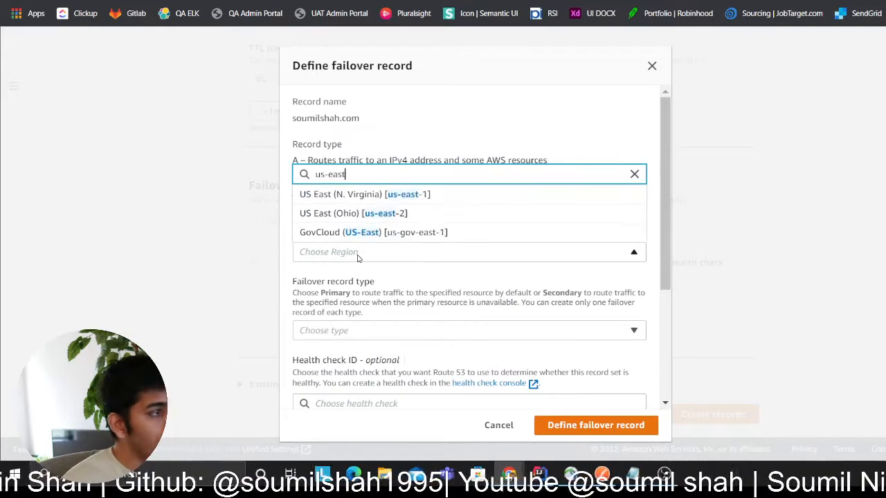
{"action": "left_click", "coordinate": [363, 194]}
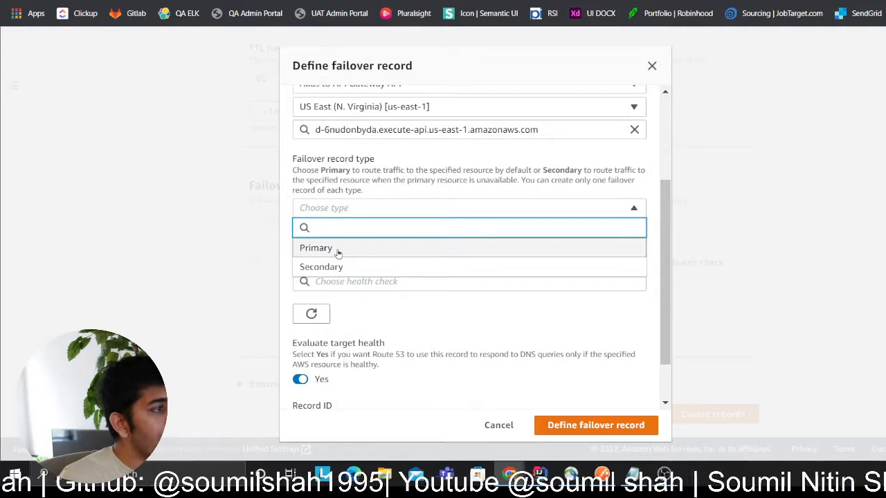
{"action": "left_click", "coordinate": [315, 248]}
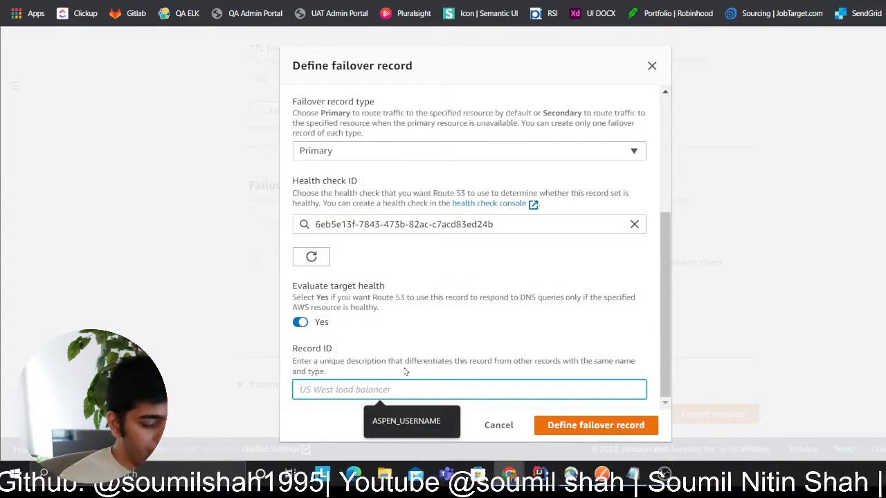
{"action": "type", "text": "US East 1"}
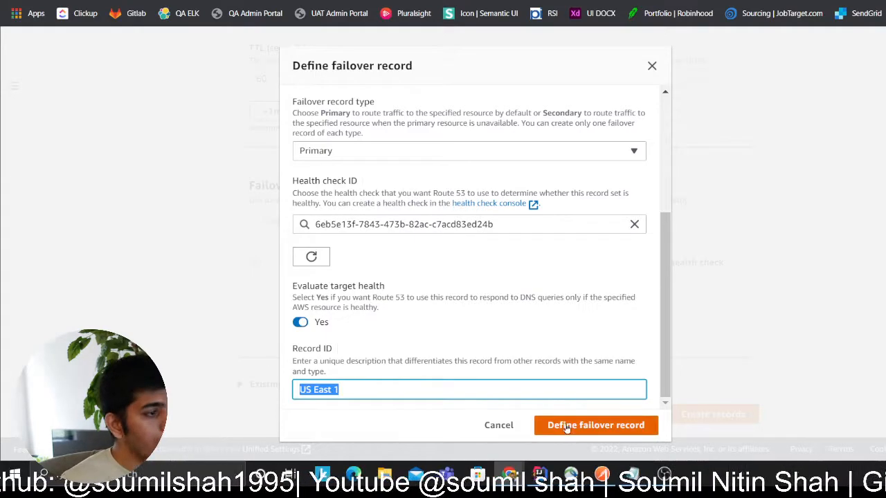
{"action": "left_click", "coordinate": [595, 425]}
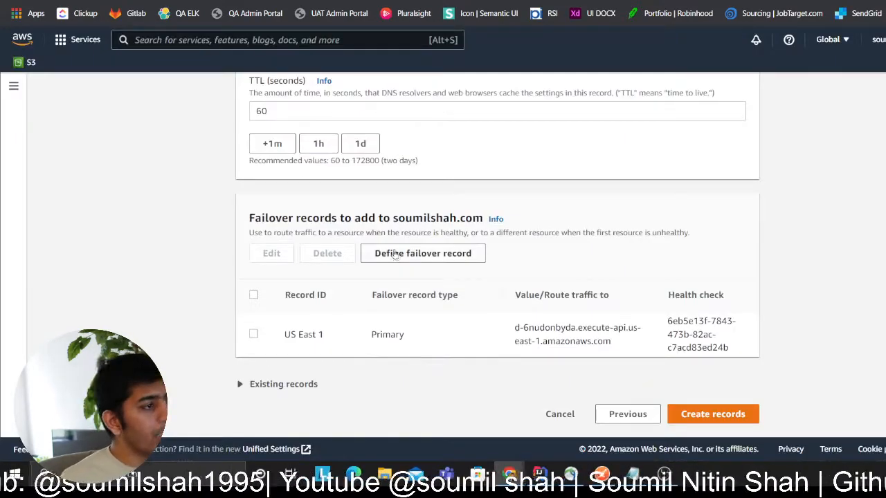
- Define a secondary failover alias to the us-east-2 API Gateway and create the records
{"action": "left_click", "coordinate": [422, 253]}
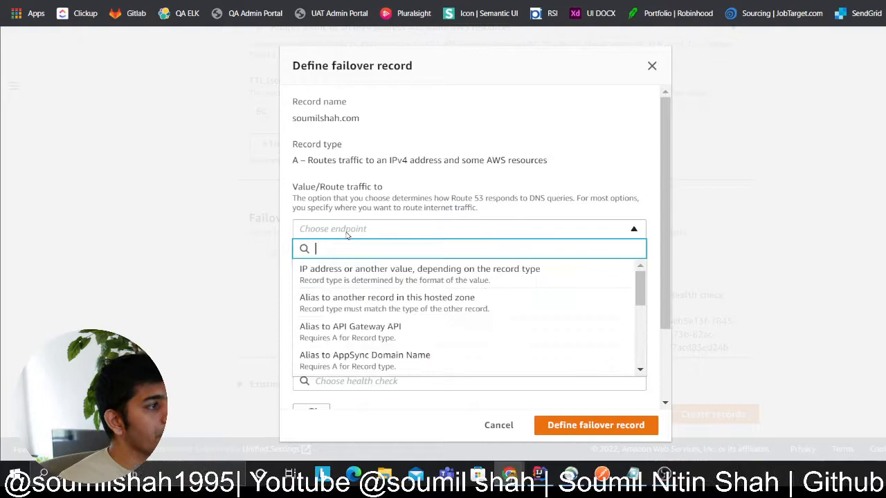
{"action": "left_click", "coordinate": [350, 325]}
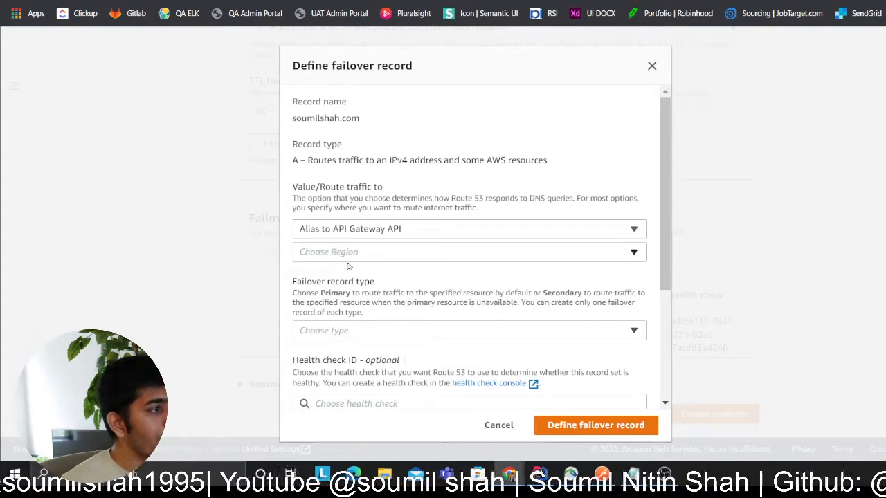
{"action": "type", "text": "us-east-2]"}
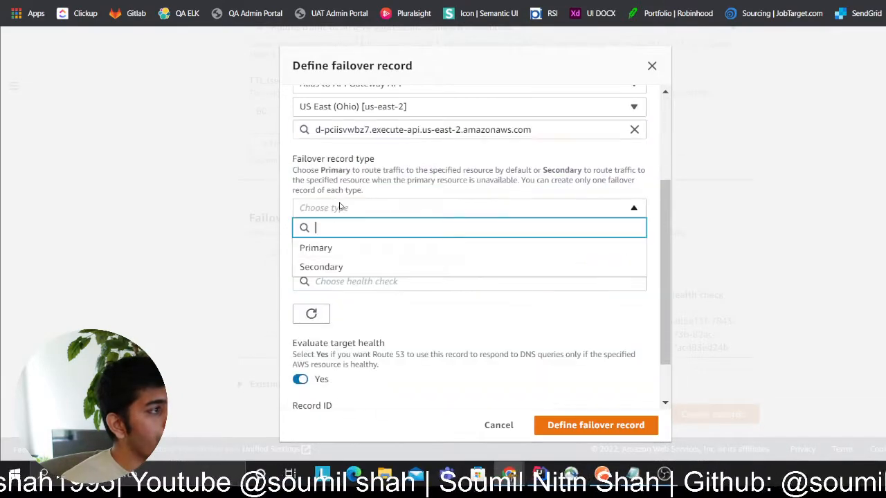
{"action": "left_click", "coordinate": [321, 266]}
{"action": "type", "text": "U"}
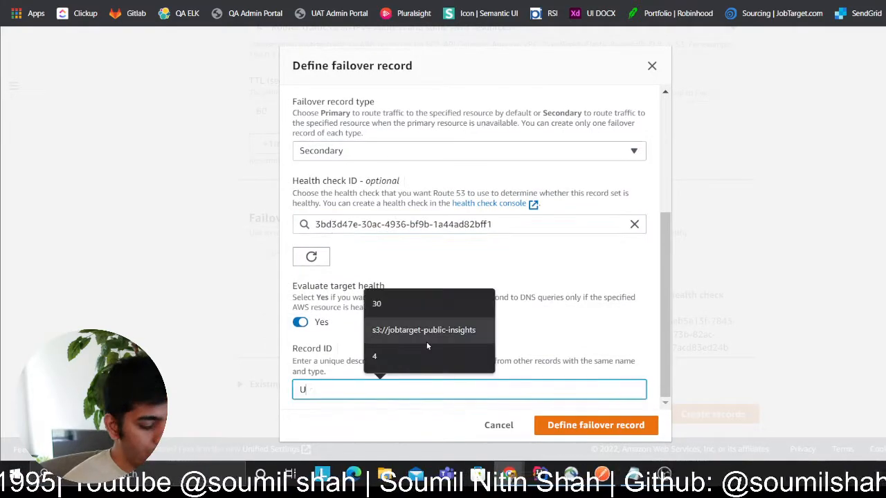
{"action": "left_click", "coordinate": [595, 425]}
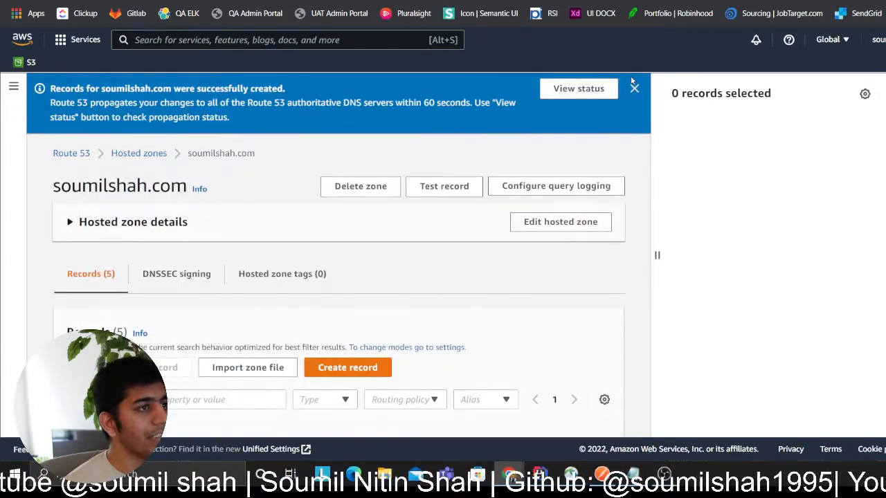
- Change the health-check Lambda's statusCode from 400 to 200 and deploy it
{"action": "left_click", "coordinate": [13, 86]}
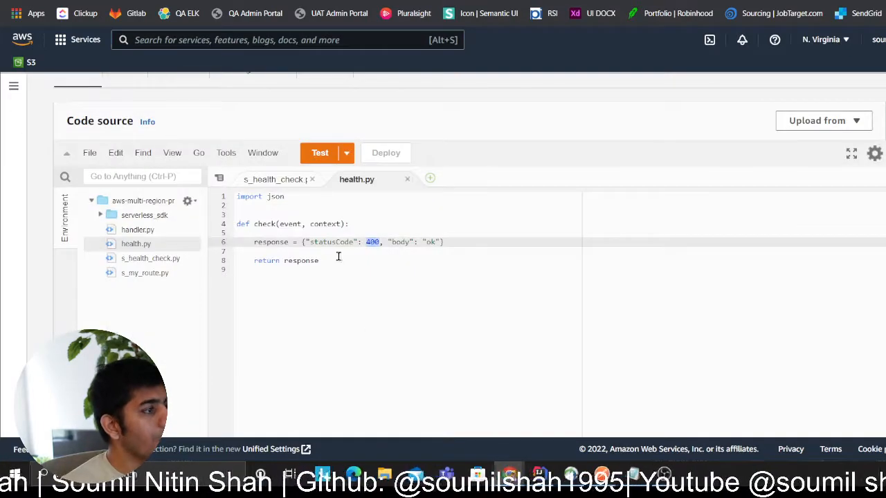
{"action": "type", "text": "2"}
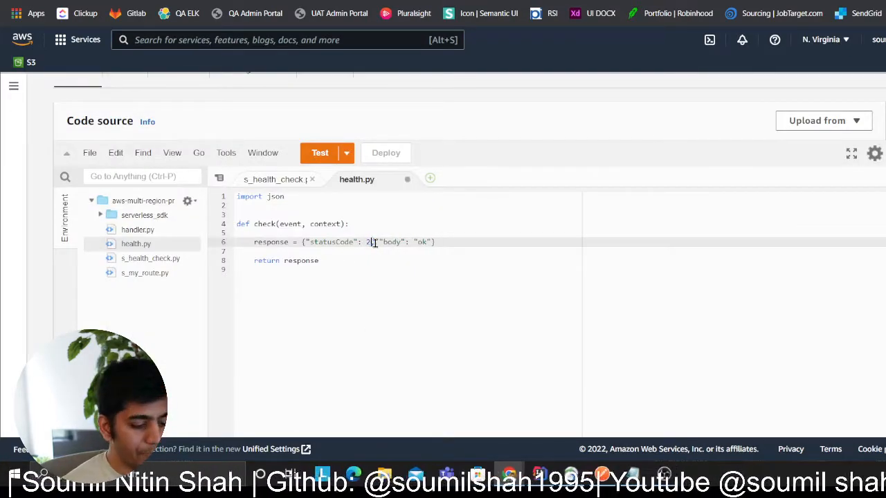
{"action": "type", "text": "00"}
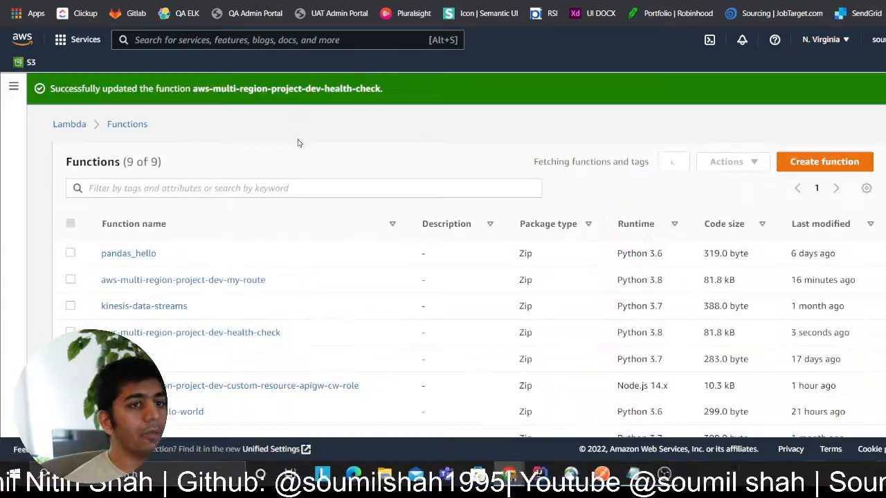
{"action": "left_click", "coordinate": [674, 162]}
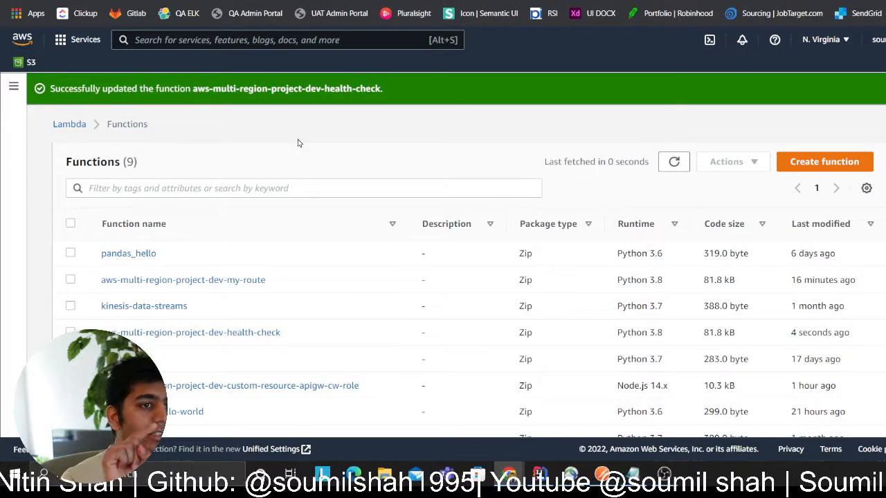
{"action": "mouse_move", "coordinate": [238, 242]}
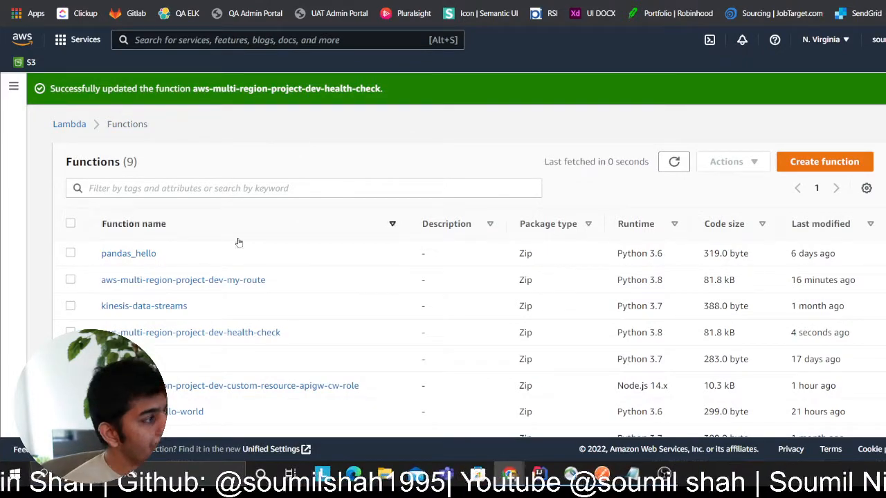
{"action": "scroll", "scroll_direction": "down", "scroll_amount": 3}
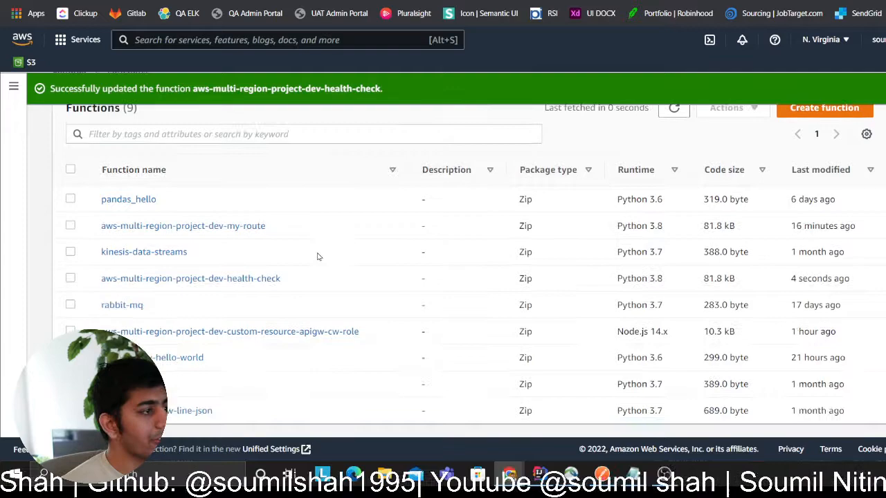
{"action": "mouse_move", "coordinate": [369, 314]}
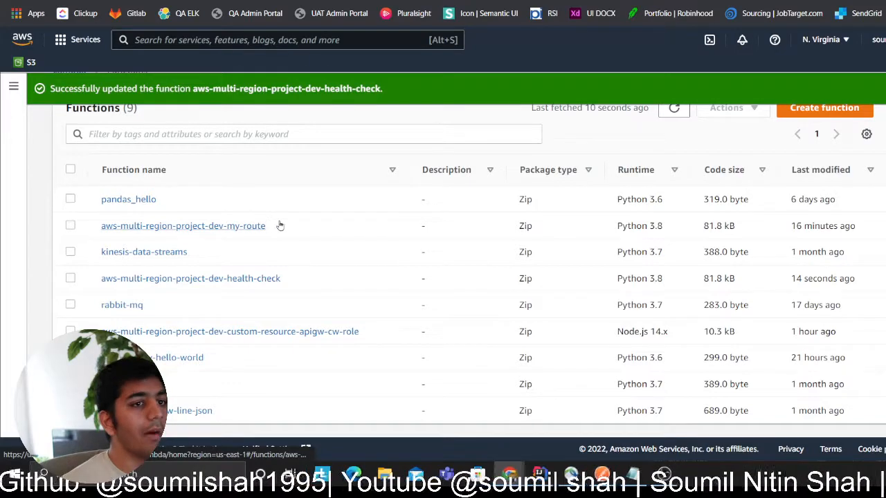
- Review the my-route function's handler.py, then go to Route 53 health checks
{"action": "left_click", "coordinate": [183, 225]}
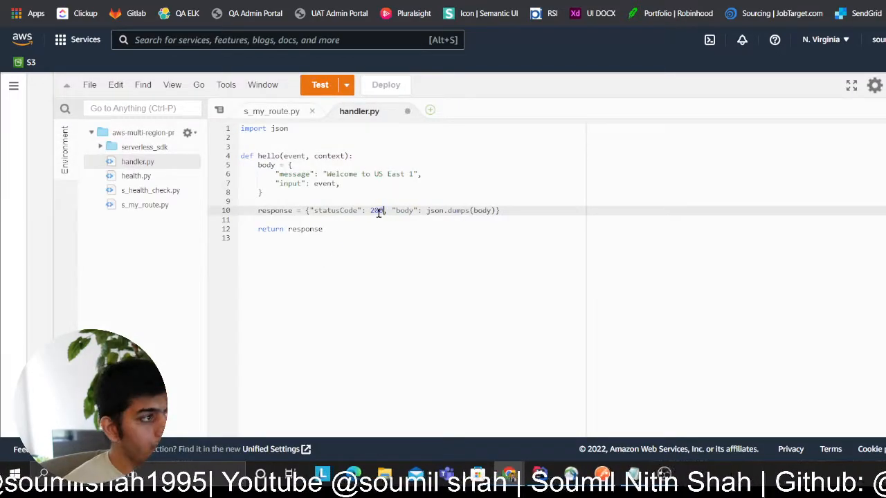
{"action": "left_click", "coordinate": [385, 84]}
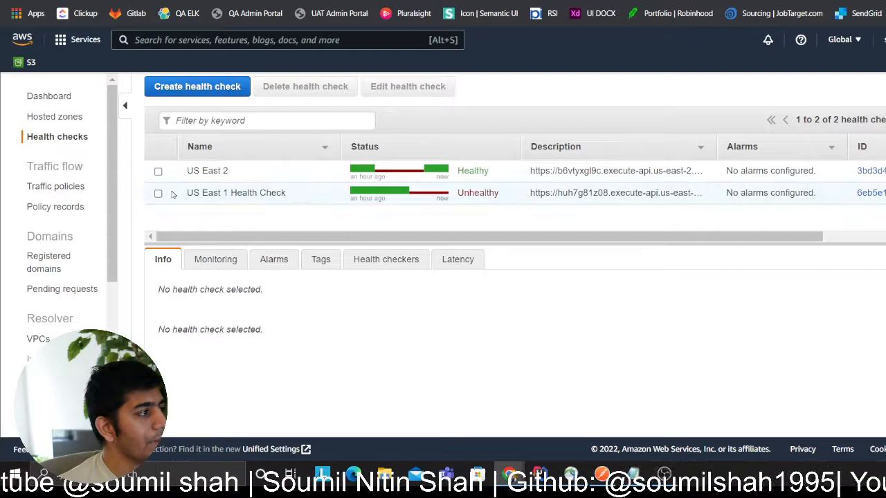
- Inspect the US East 1 health check's status graphs, then switch to the Route 53 failover video
{"action": "left_click", "coordinate": [158, 193]}
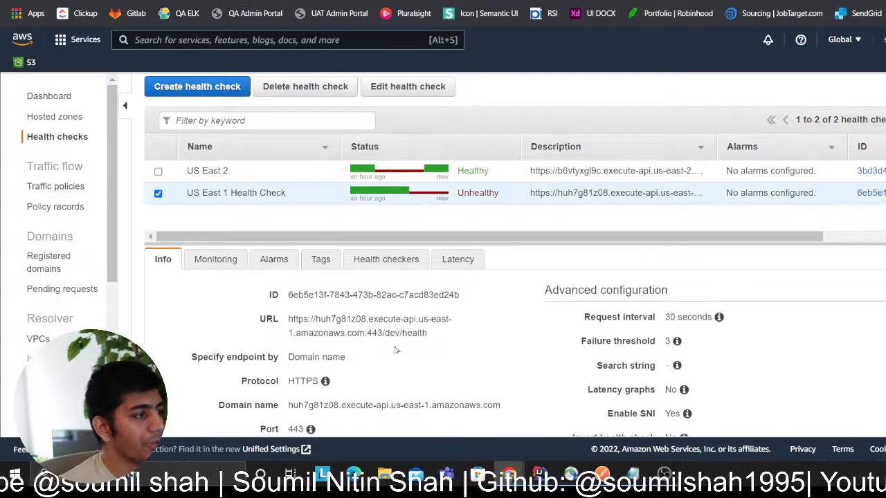
{"action": "left_click", "coordinate": [216, 259]}
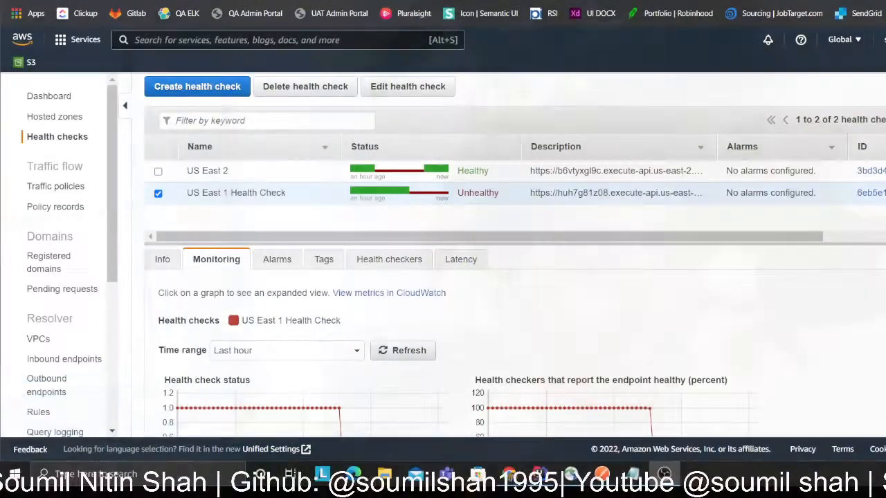
{"action": "left_click", "coordinate": [69, 43]}
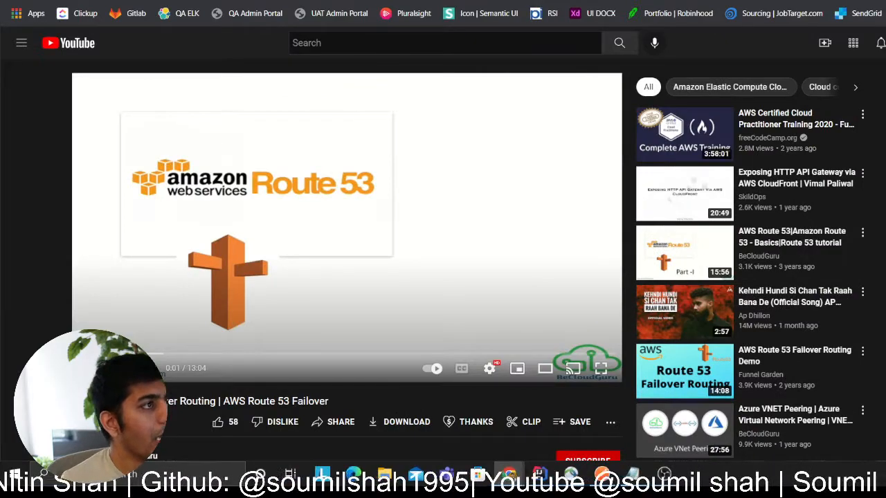
- Search YouTube for 'AWS API gateway Multi Region' and open the Multi-Region, Active-Active, Serverless Backend talk
{"action": "left_click", "coordinate": [442, 42]}
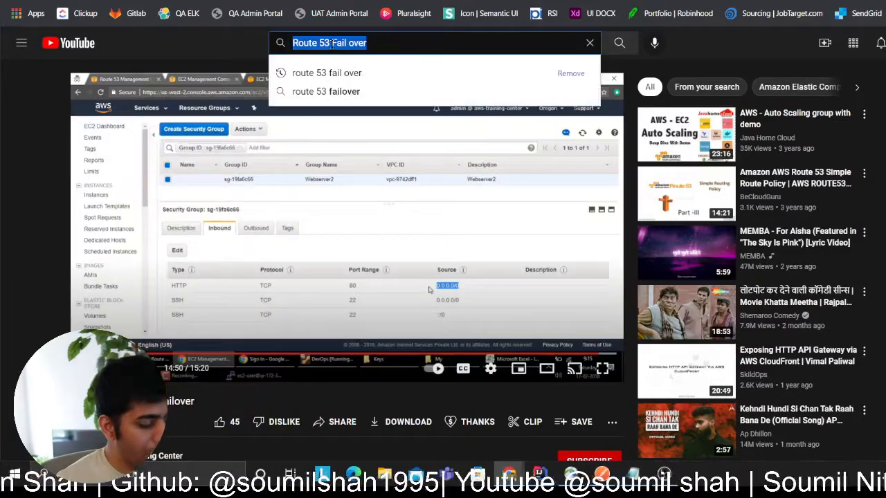
{"action": "type", "text": "AWS API gateway Multi Region"}
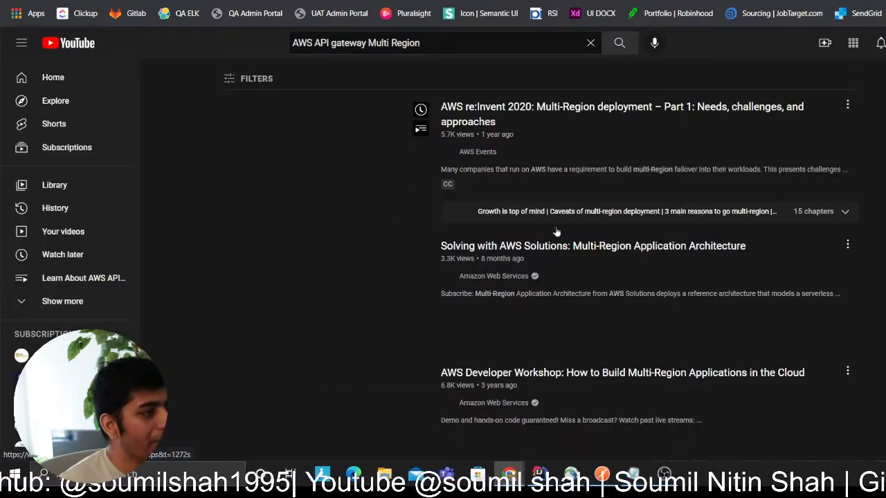
{"action": "scroll", "scroll_direction": "down", "scroll_amount": 3}
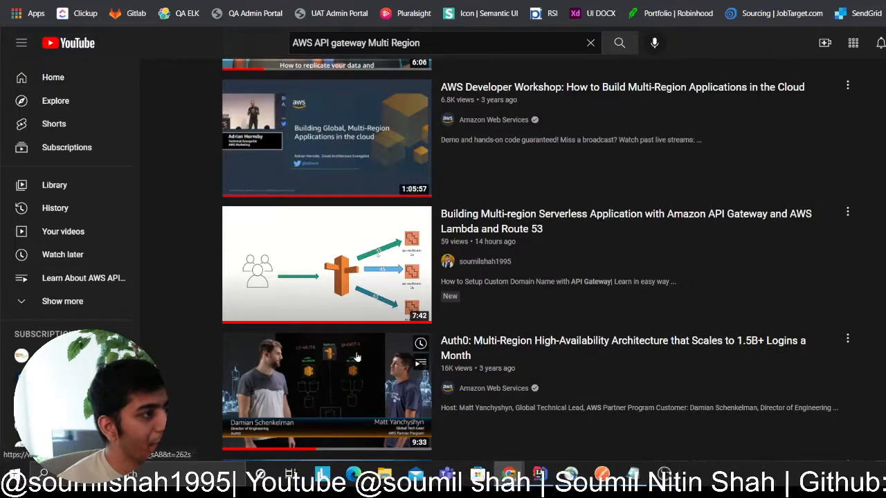
{"action": "scroll", "scroll_direction": "down", "scroll_amount": 3}
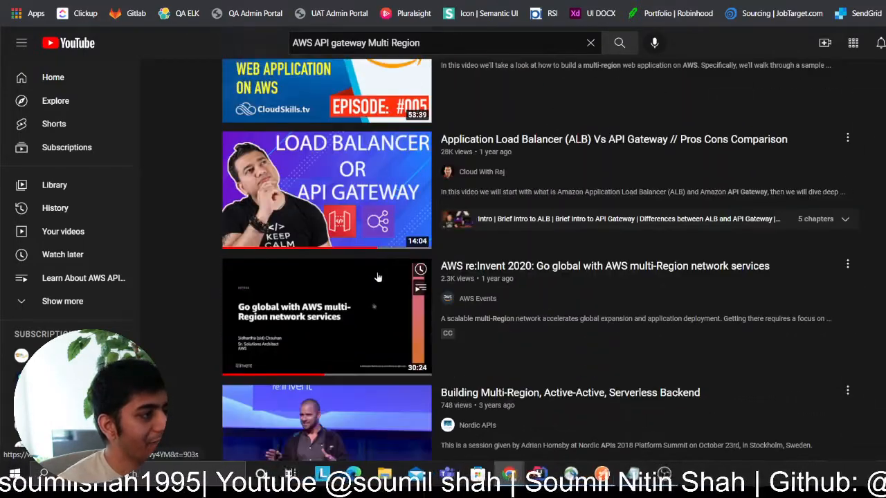
{"action": "scroll", "scroll_direction": "down", "scroll_amount": 3}
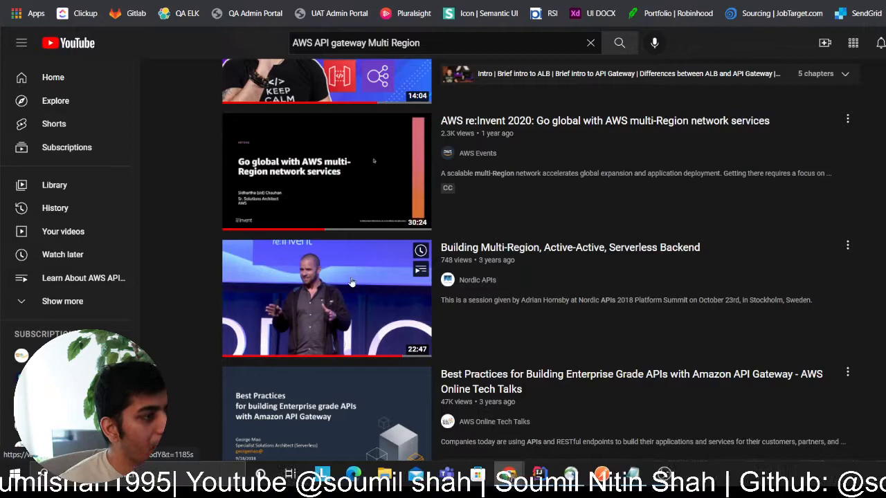
{"action": "left_click", "coordinate": [326, 298]}
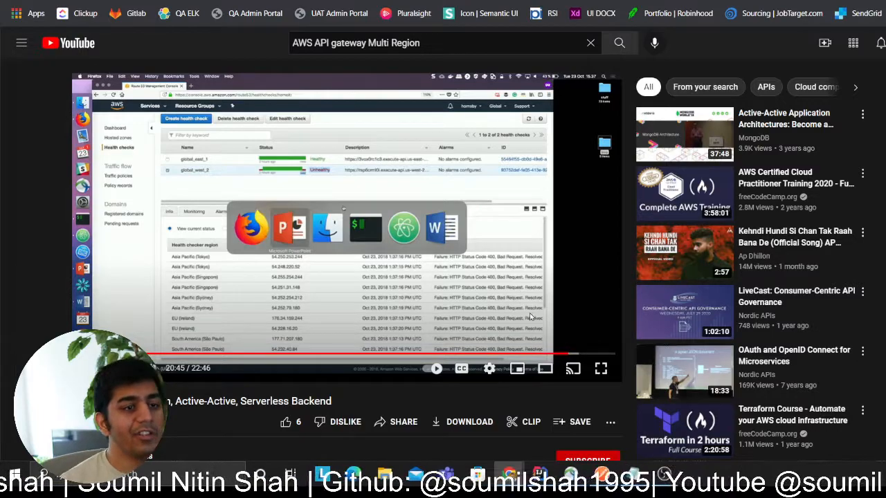
{"action": "scroll", "scroll_direction": "down", "scroll_amount": 3}
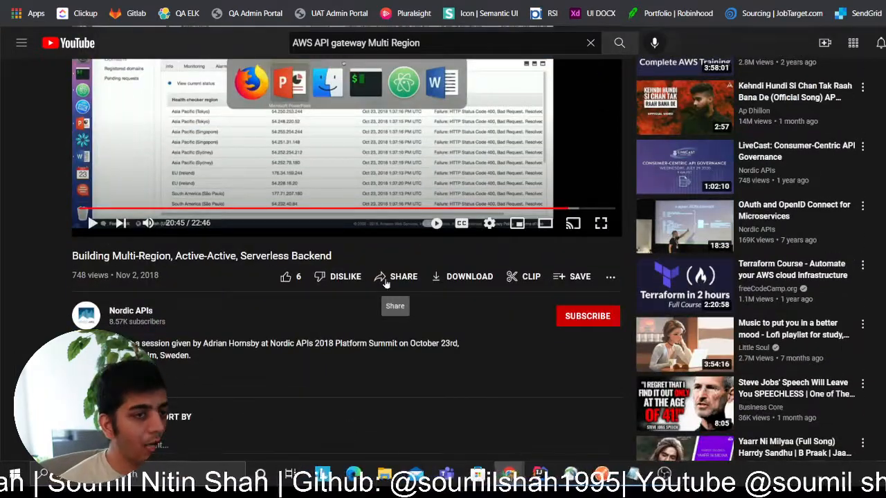
{"action": "mouse_move", "coordinate": [445, 302]}
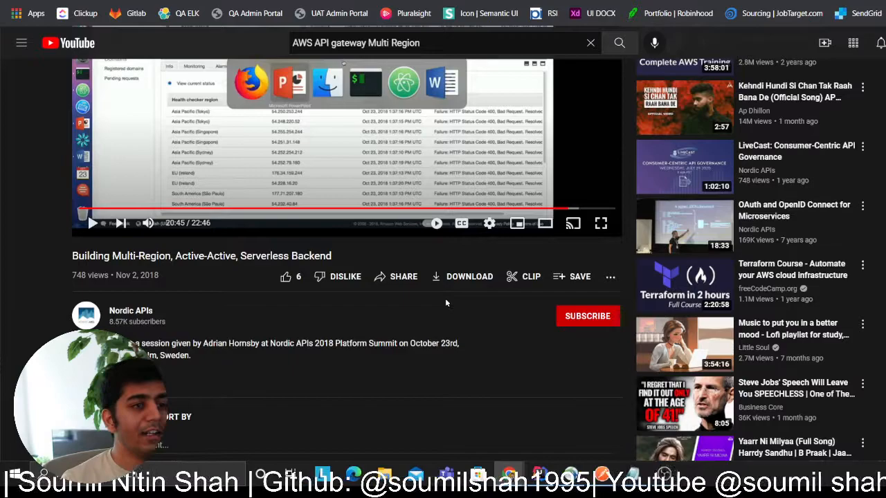